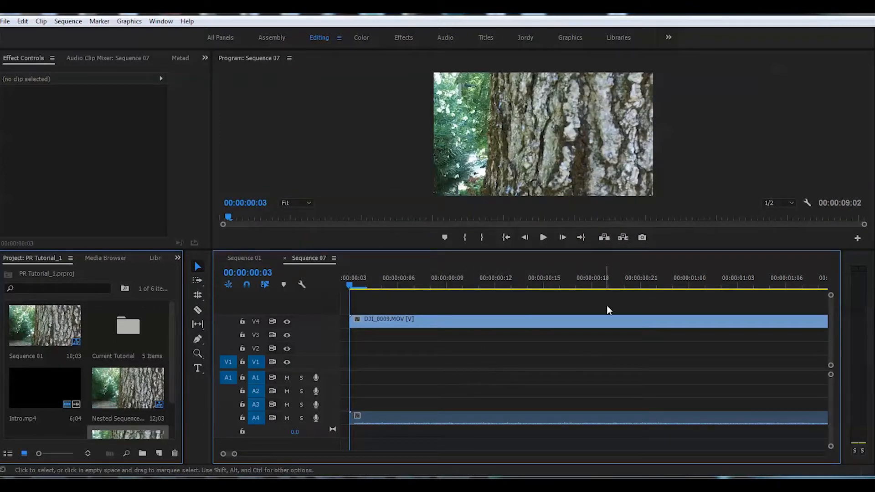
mouse_move(471, 329)
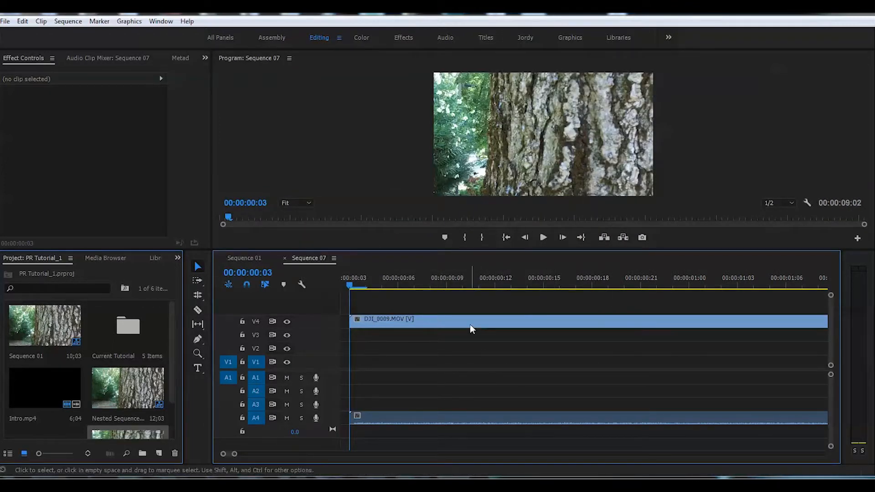
Unlink the DJI_0009.MOV tree-trunk clip's video from its audio
right_click(472, 329)
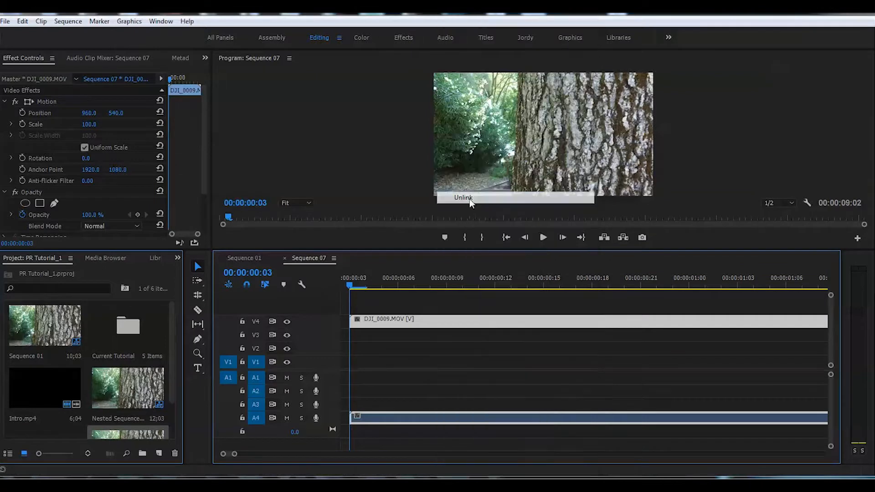
left_click(463, 197)
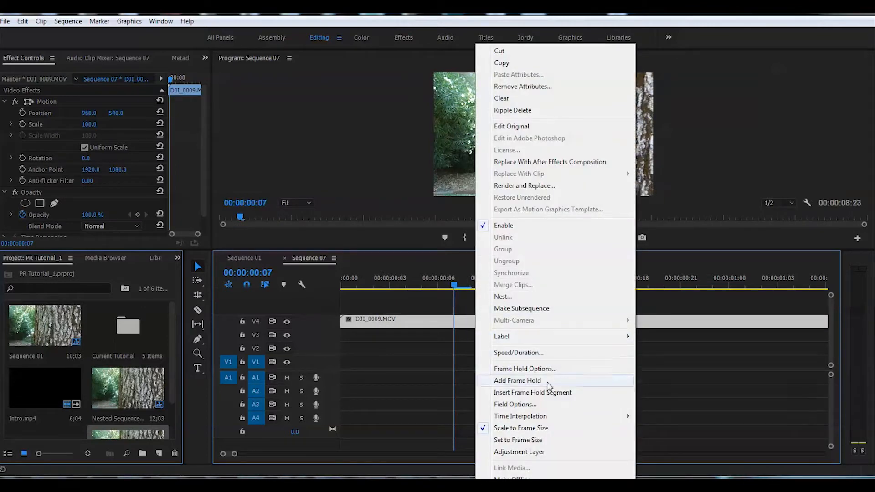
mouse_move(524, 352)
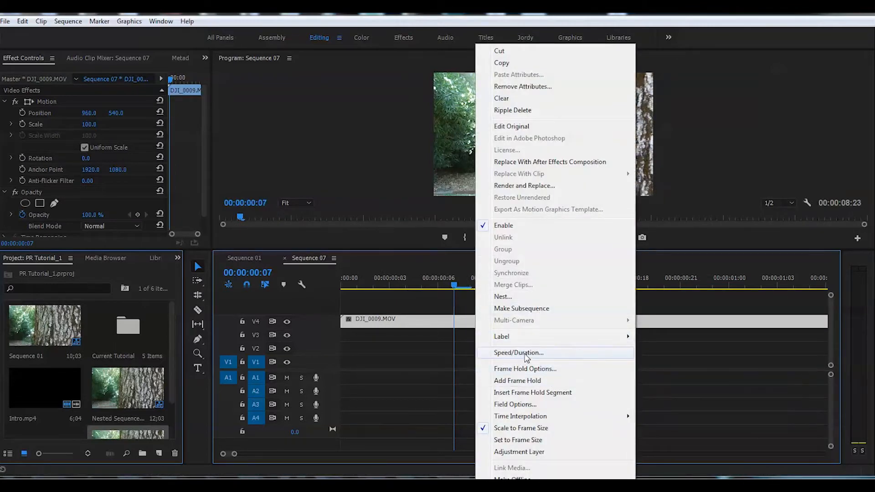
Set DJI_0009.MOV speed to 200%, shortening it to about four seconds
left_click(518, 352)
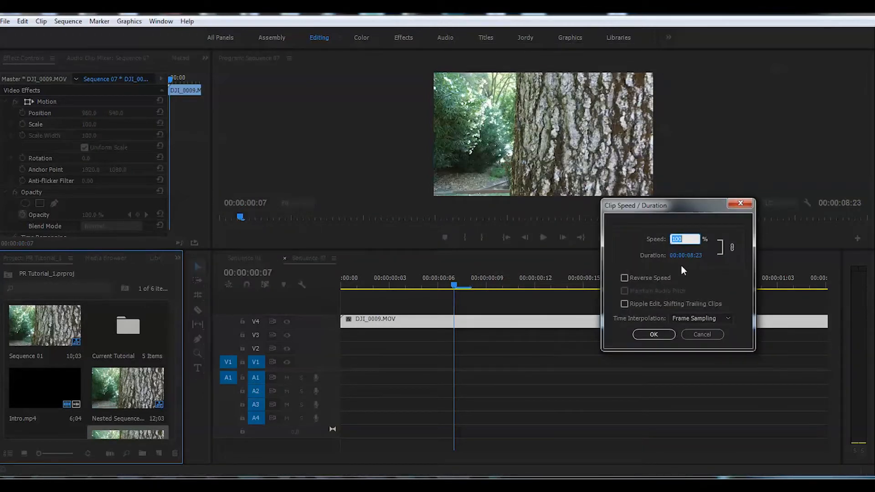
type("200")
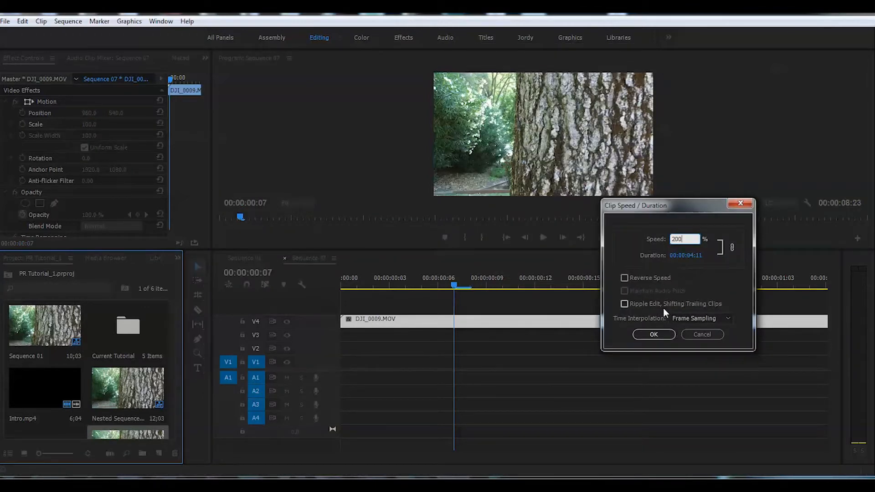
left_click(653, 334)
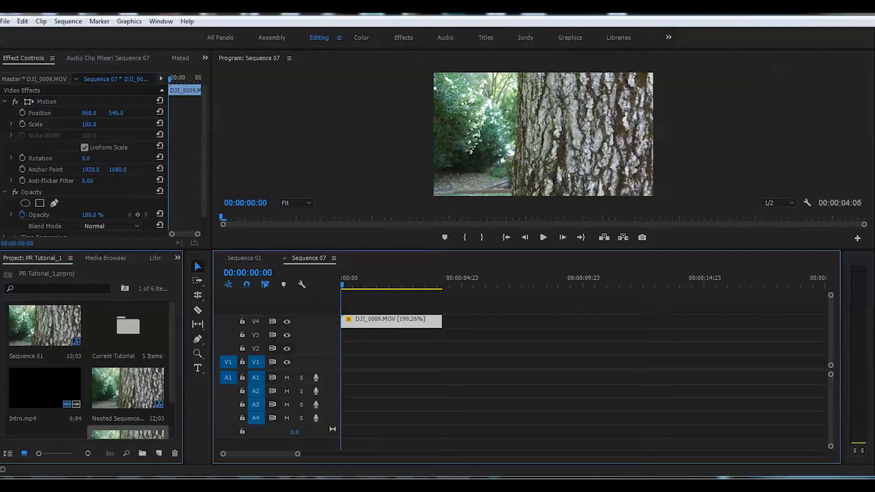
Scale the DJI_0041.MP4 sunset clip to frame size, then enlarge it to 115%
left_click(228, 378)
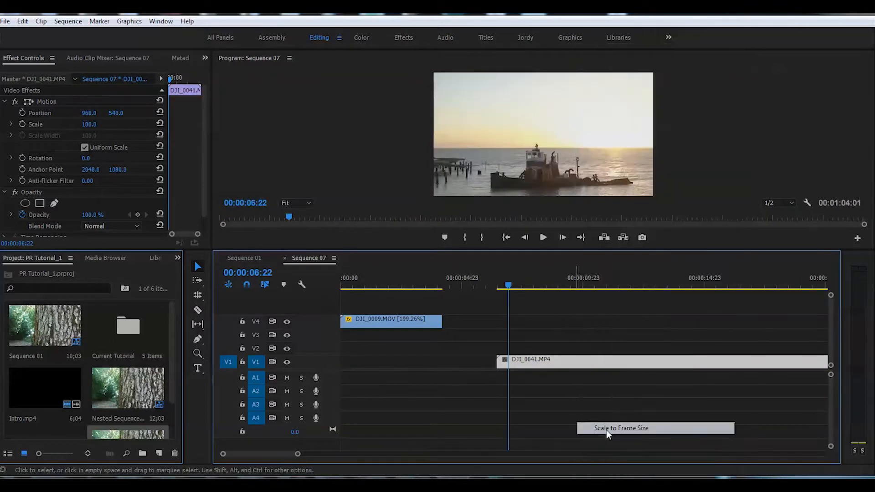
left_click(621, 428)
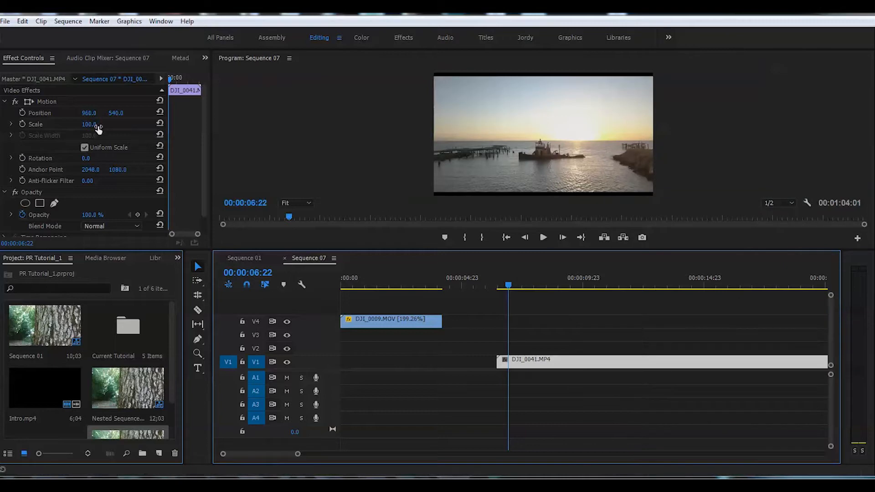
left_click_drag(89, 124, 97, 124)
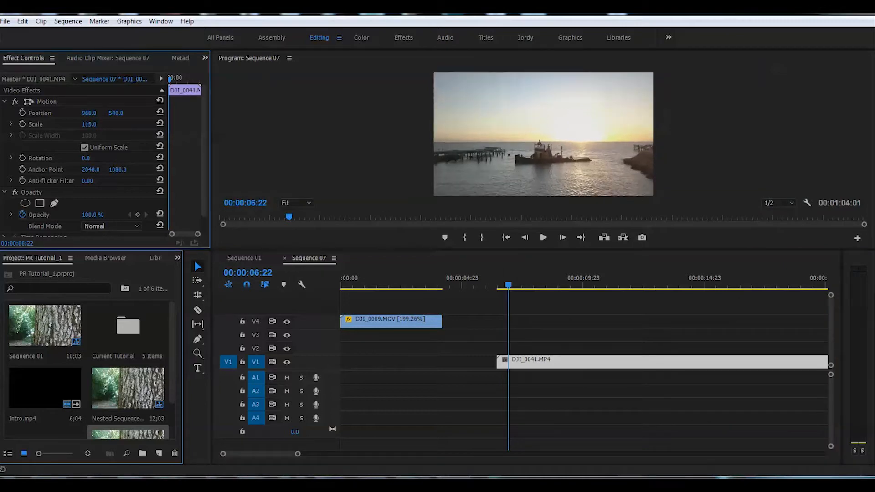
left_click_drag(89, 124, 84, 124)
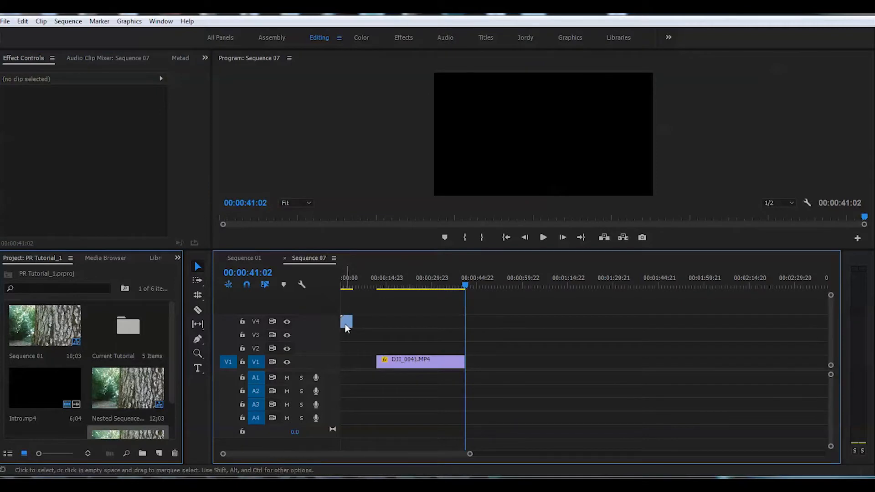
Set the DJI_0041.MP4 sunset clip's speed to 200% in Speed/Duration
right_click(420, 360)
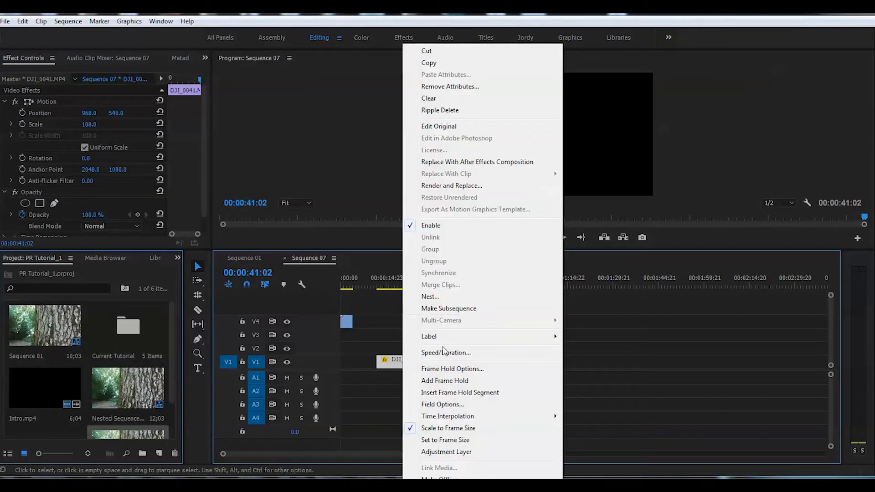
left_click(446, 352)
type("200")
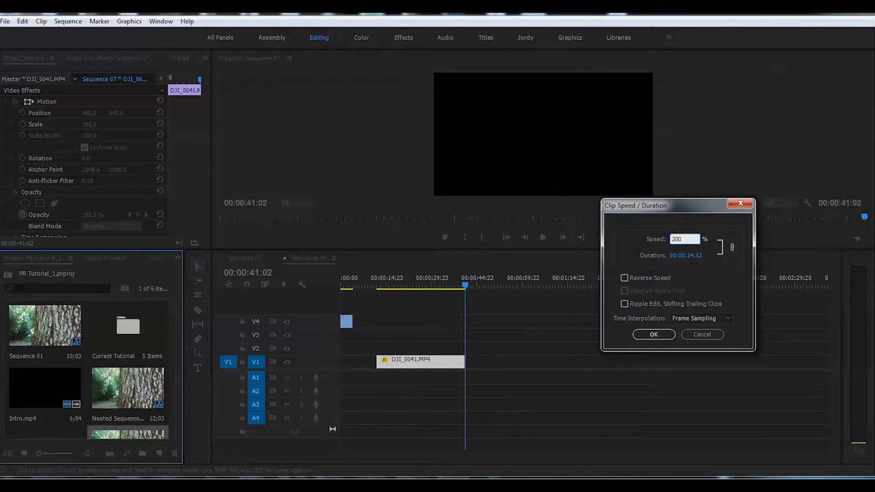
left_click(653, 334)
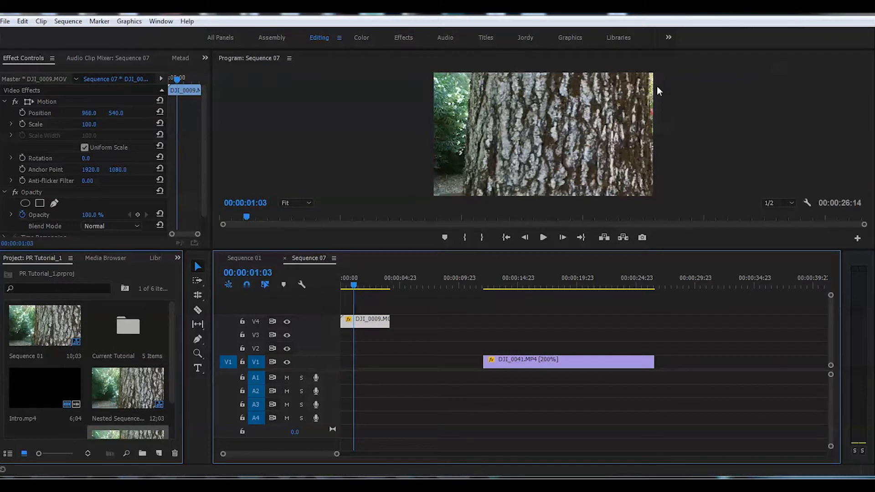
mouse_move(636, 88)
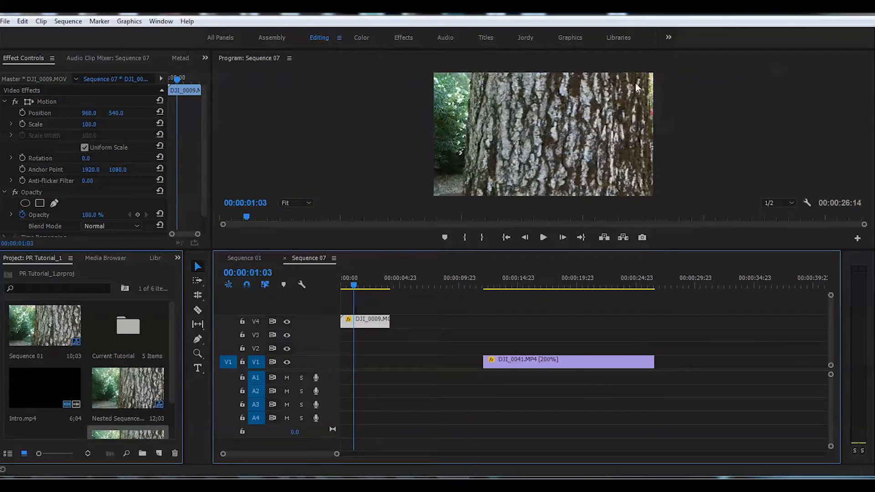
mouse_move(654, 122)
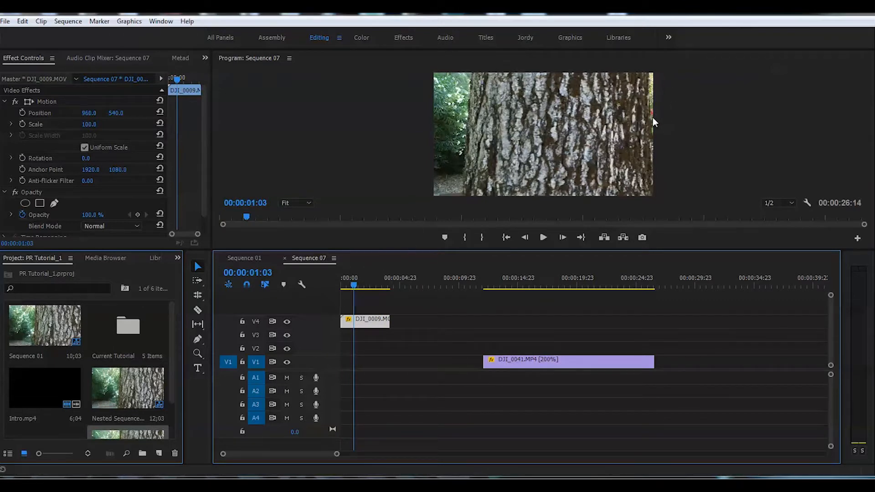
mouse_move(636, 228)
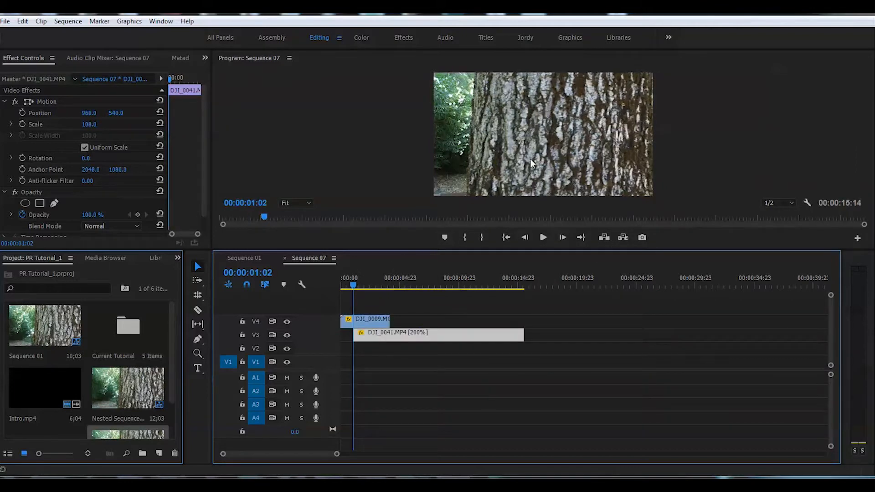
mouse_move(502, 186)
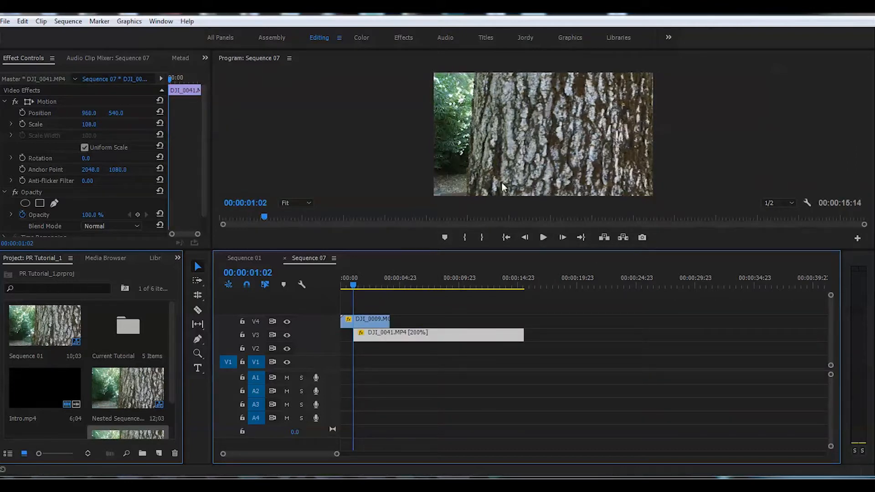
left_click(435, 333)
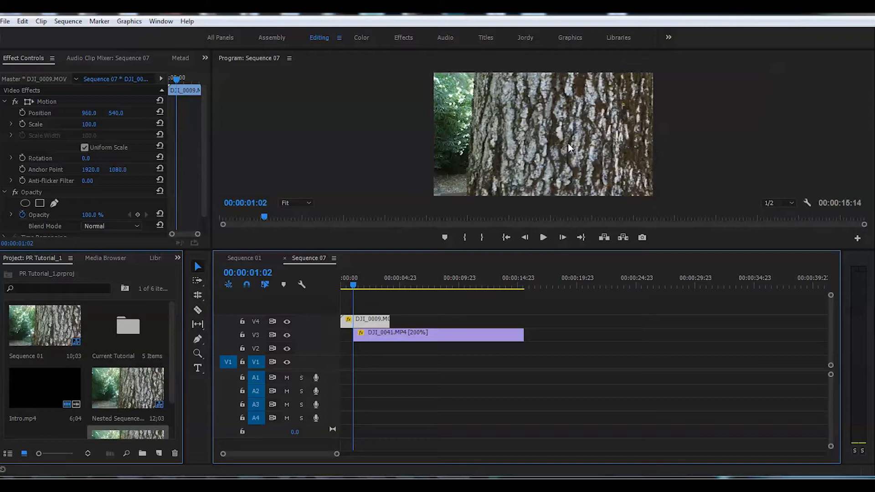
mouse_move(375, 265)
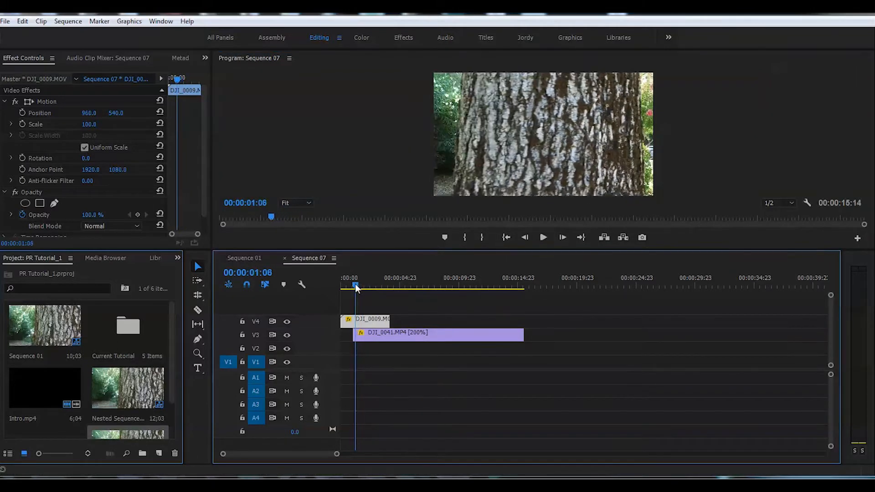
left_click(355, 285)
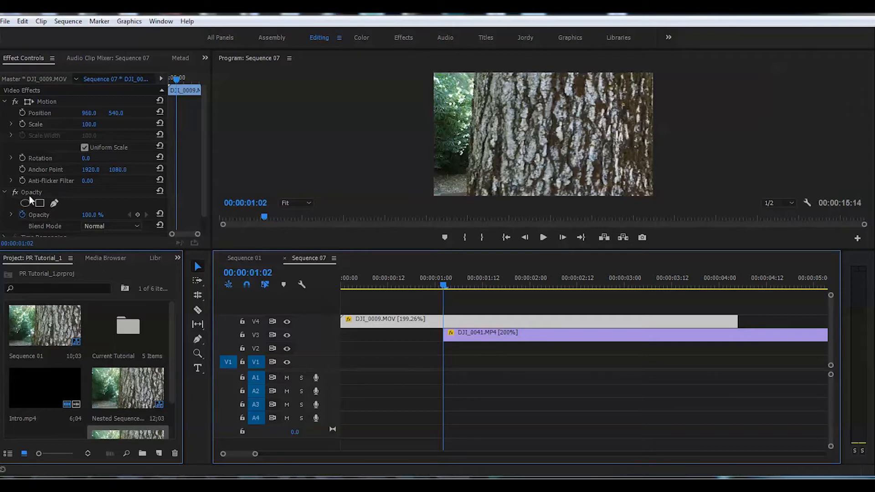
mouse_move(39, 203)
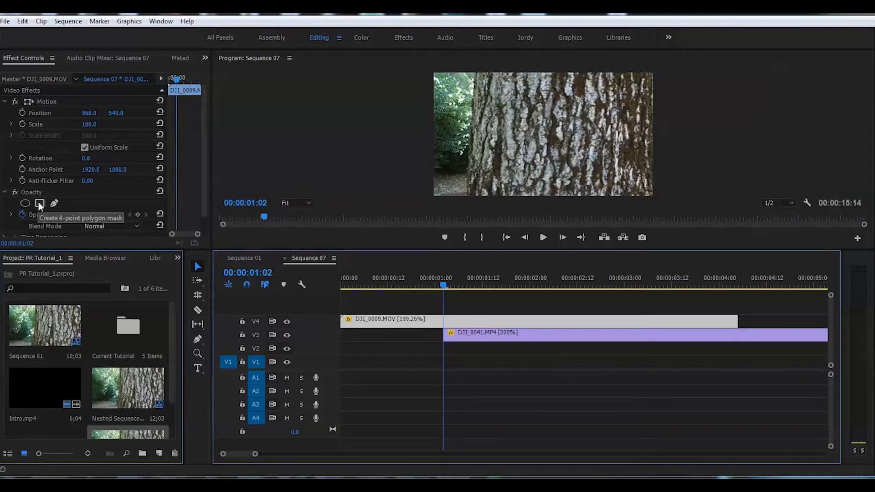
Add a four-point polygon mask to the tree-trunk clip's Opacity
left_click(39, 204)
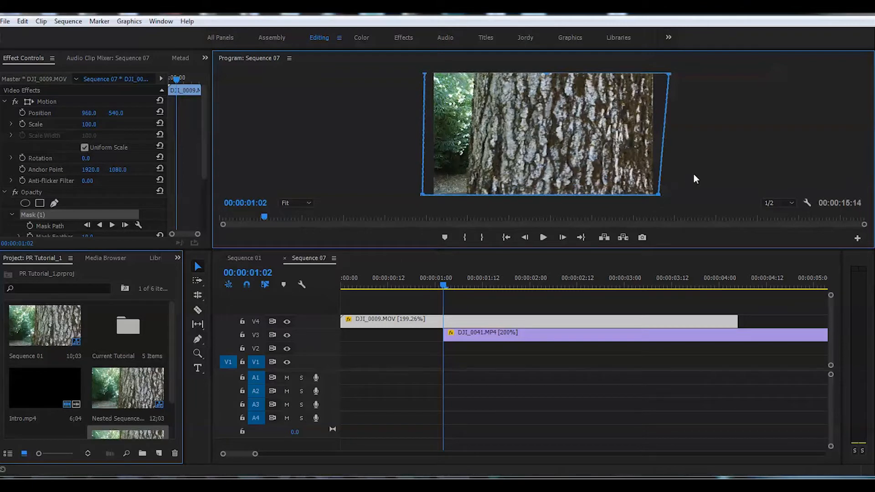
mouse_move(670, 81)
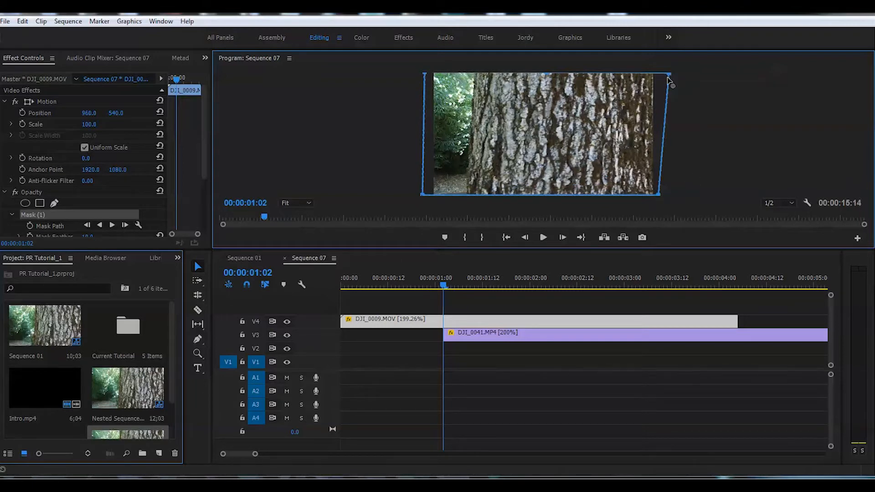
mouse_move(360, 224)
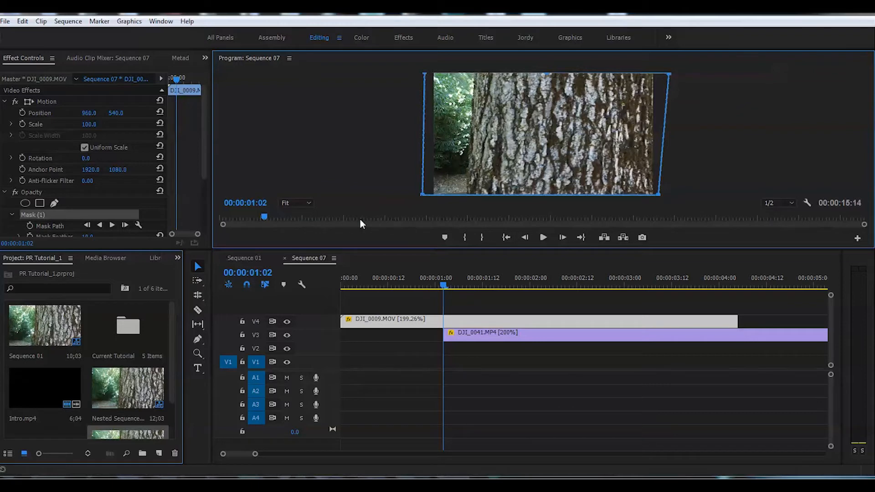
Move the playhead one frame later in the Program Monitor to reshape the mask there
left_click(580, 237)
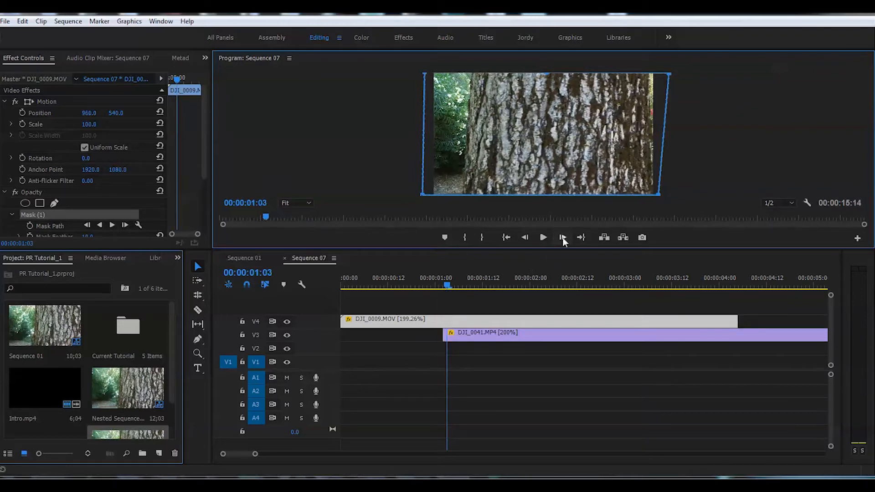
left_click(563, 237)
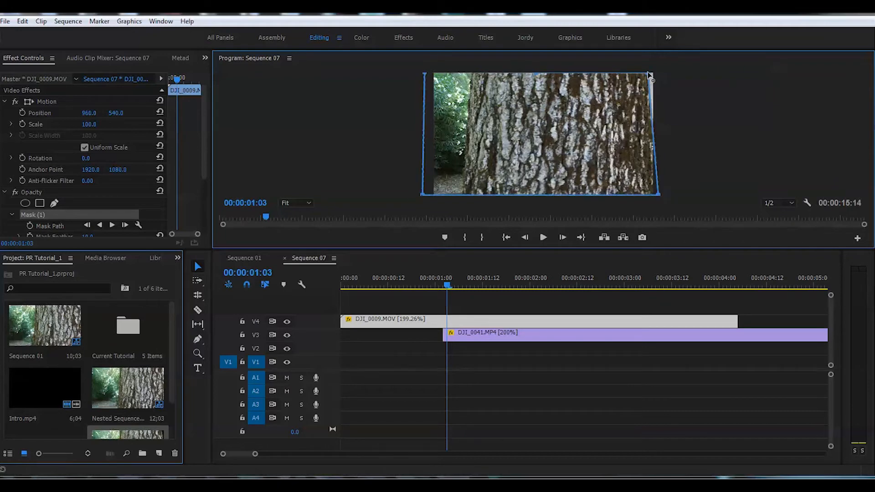
mouse_move(661, 202)
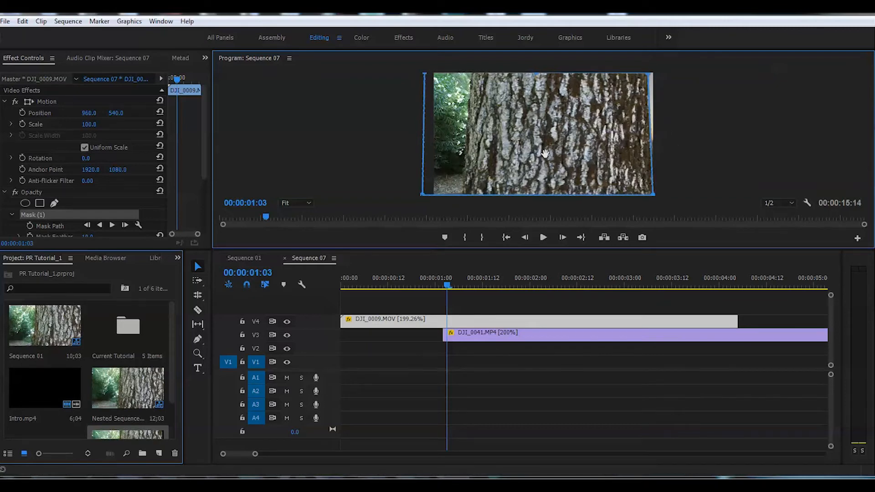
mouse_move(549, 76)
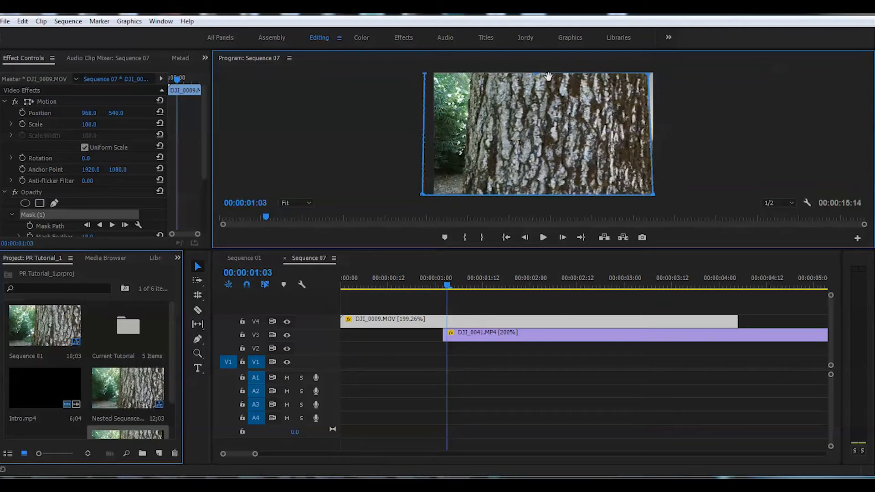
mouse_move(460, 211)
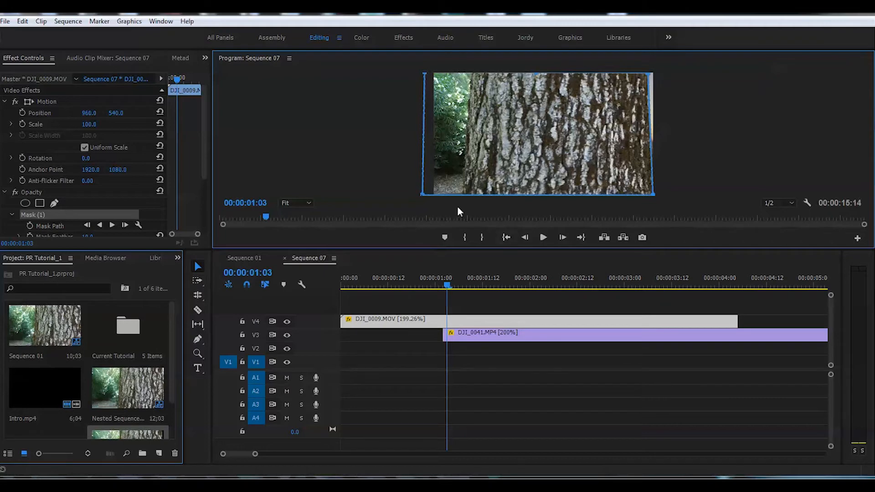
mouse_move(475, 189)
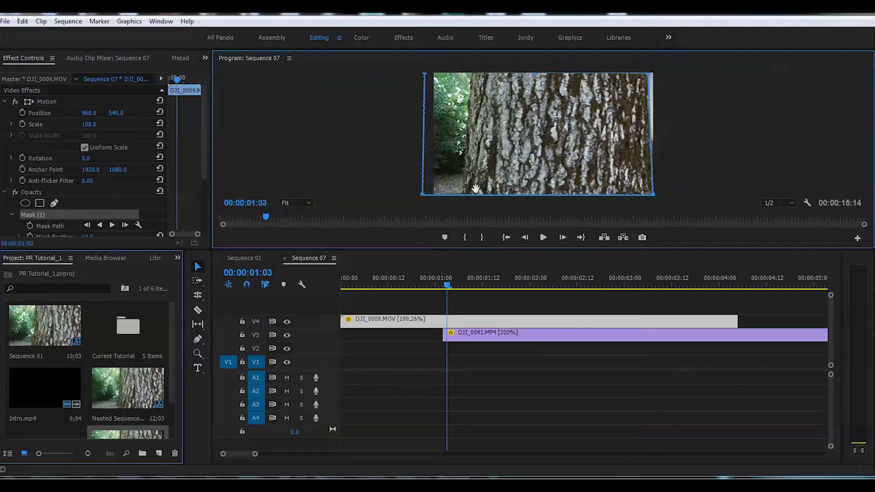
mouse_move(441, 104)
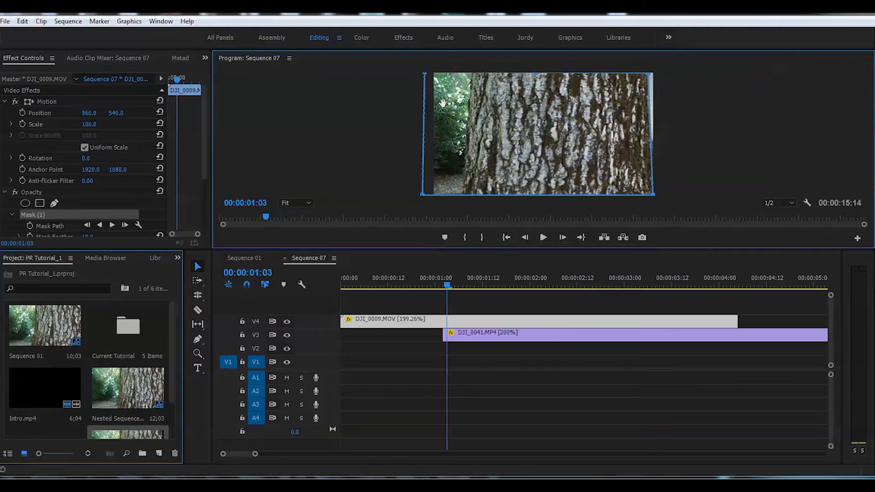
mouse_move(696, 162)
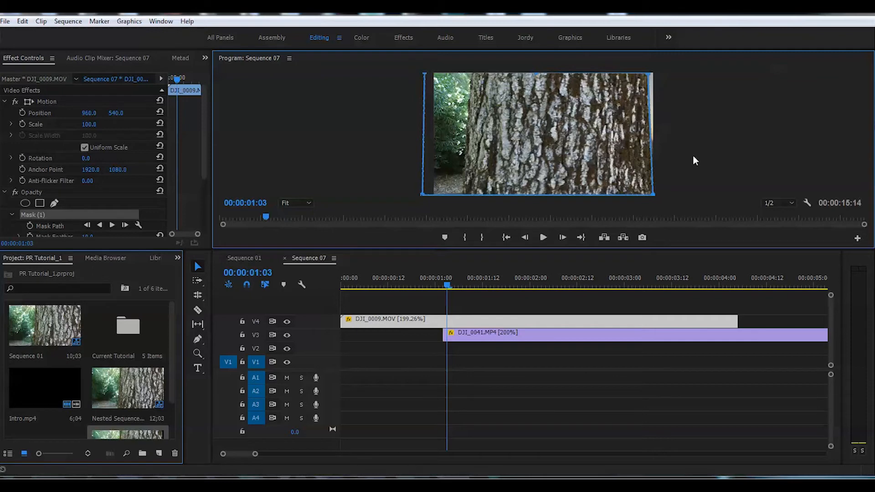
mouse_move(696, 139)
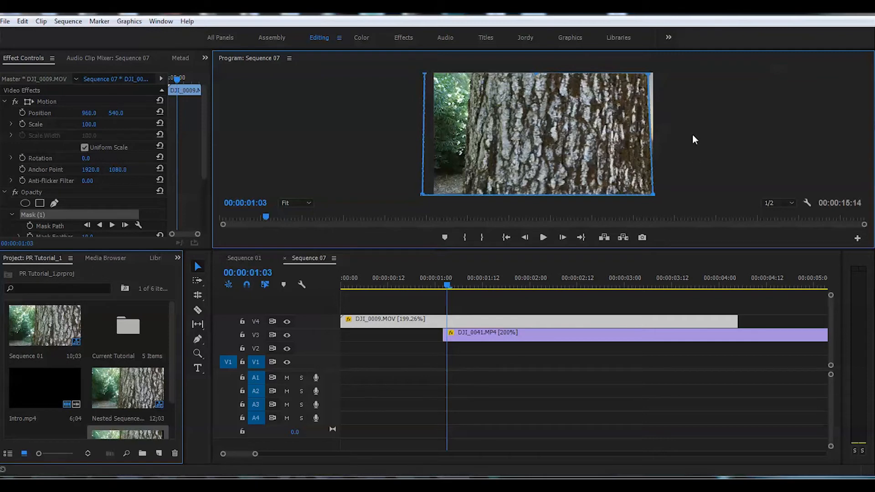
mouse_move(450, 73)
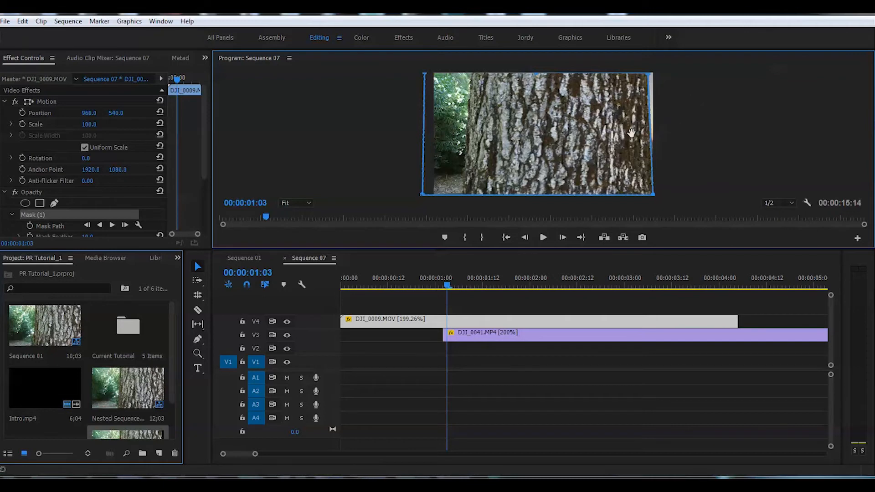
mouse_move(733, 187)
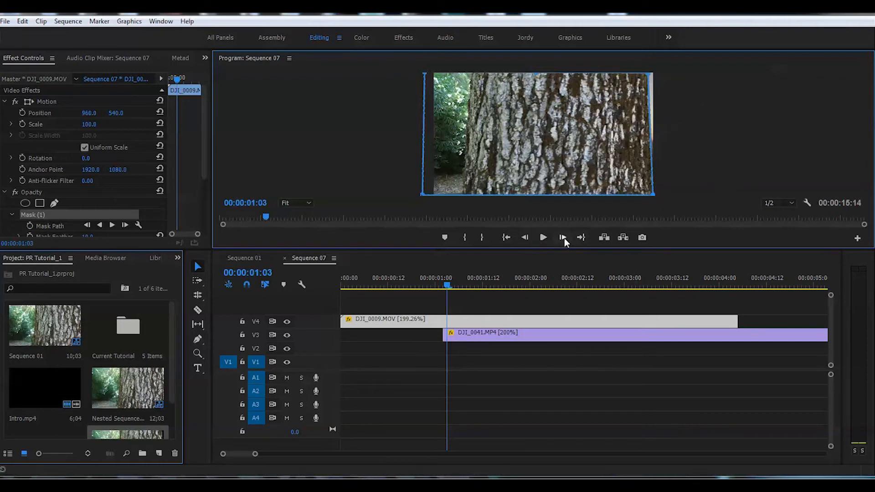
Advance the sequence two more frames while keeping the mask on the trunk edge
left_click(580, 237)
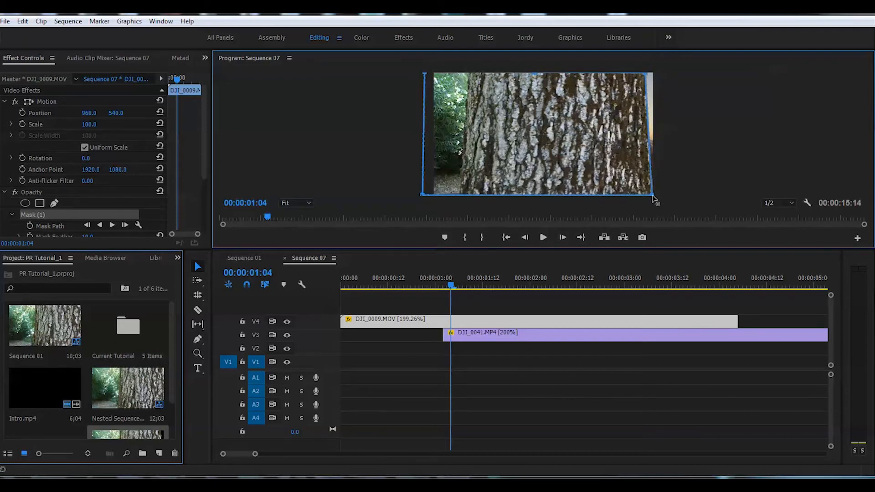
mouse_move(561, 243)
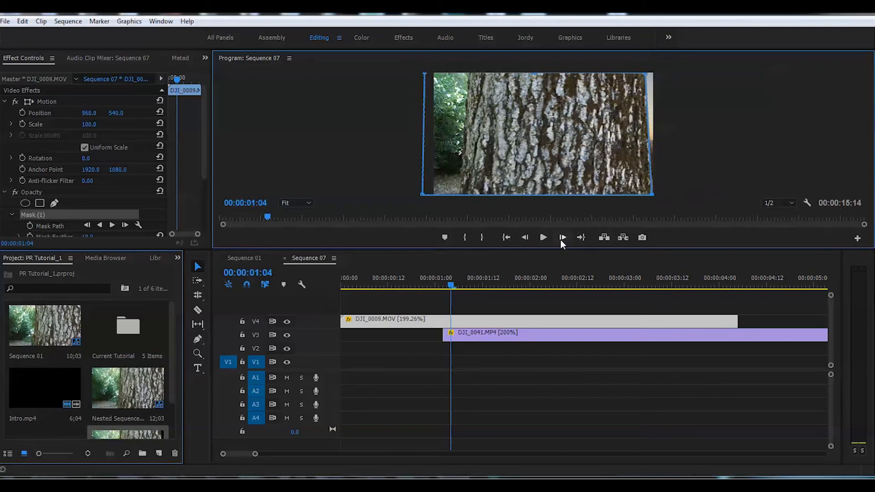
left_click(580, 237)
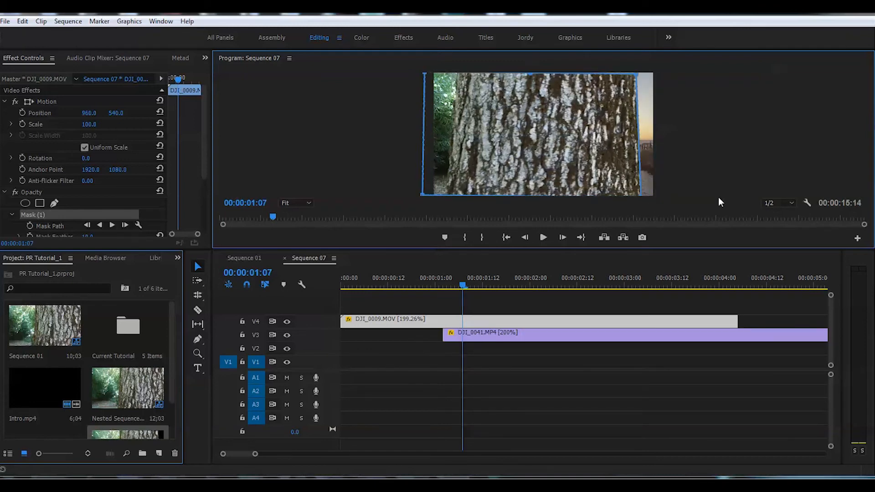
mouse_move(642, 74)
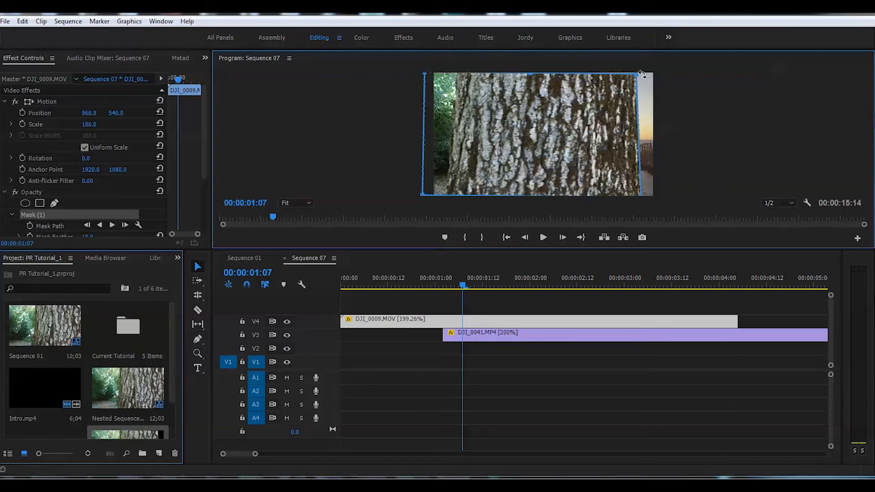
mouse_move(677, 209)
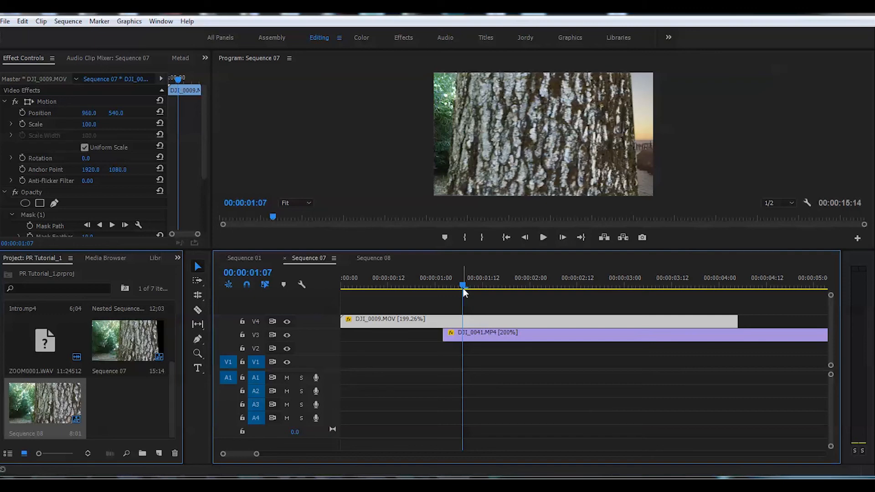
mouse_move(527, 260)
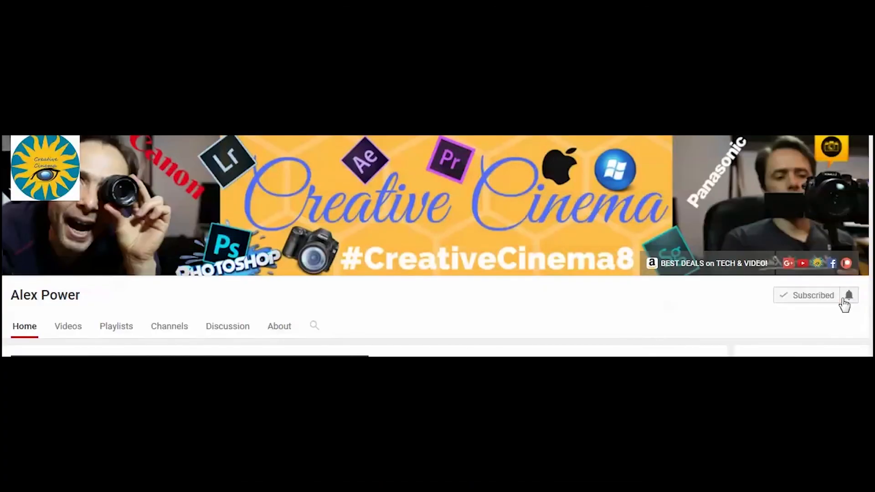
mouse_move(849, 296)
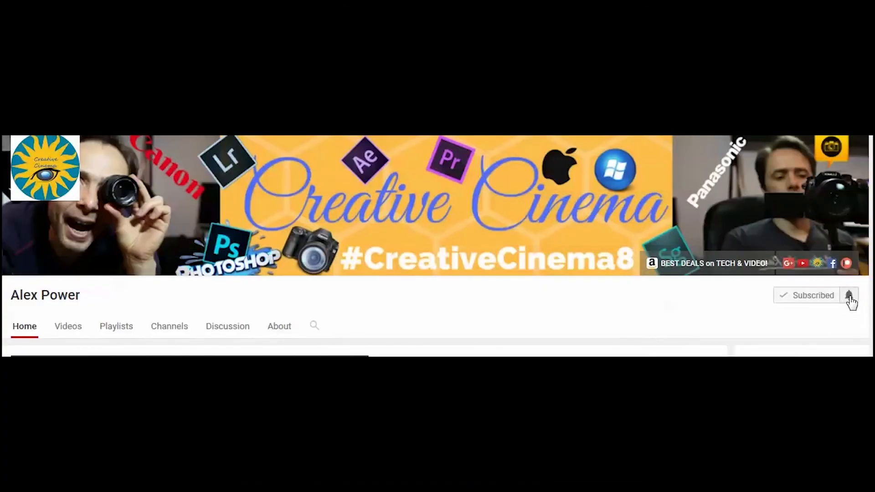